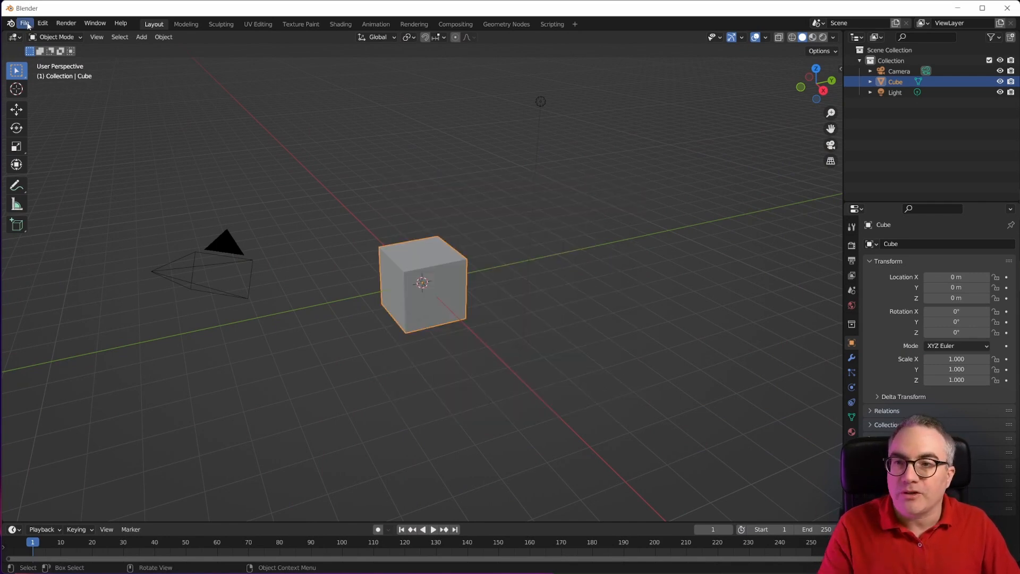
Open 2022-04_ChrisP_Startup_3_1.blend from the recent files list.
{"action": "left_click", "coordinate": [24, 24]}
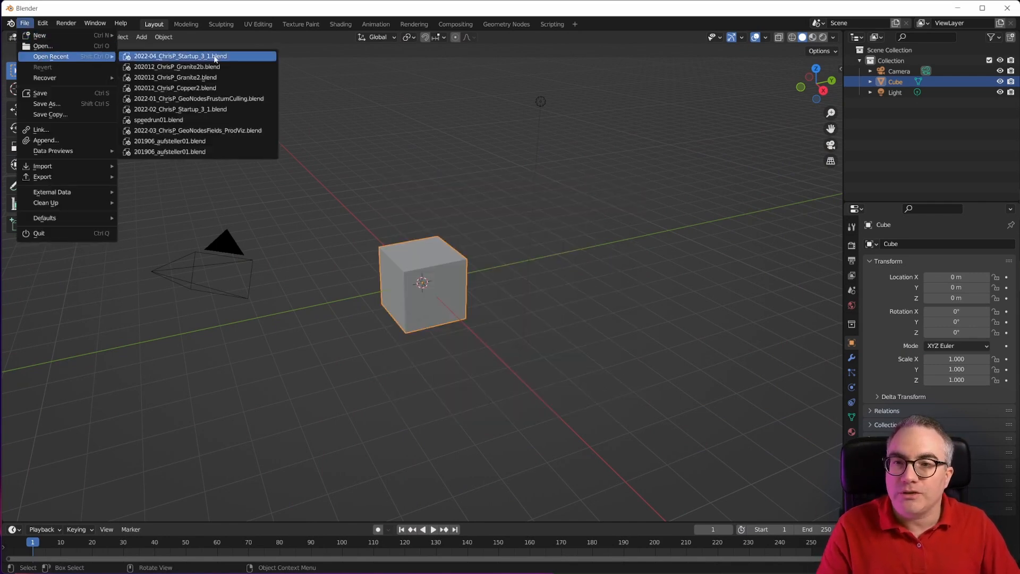
{"action": "left_click", "coordinate": [181, 56]}
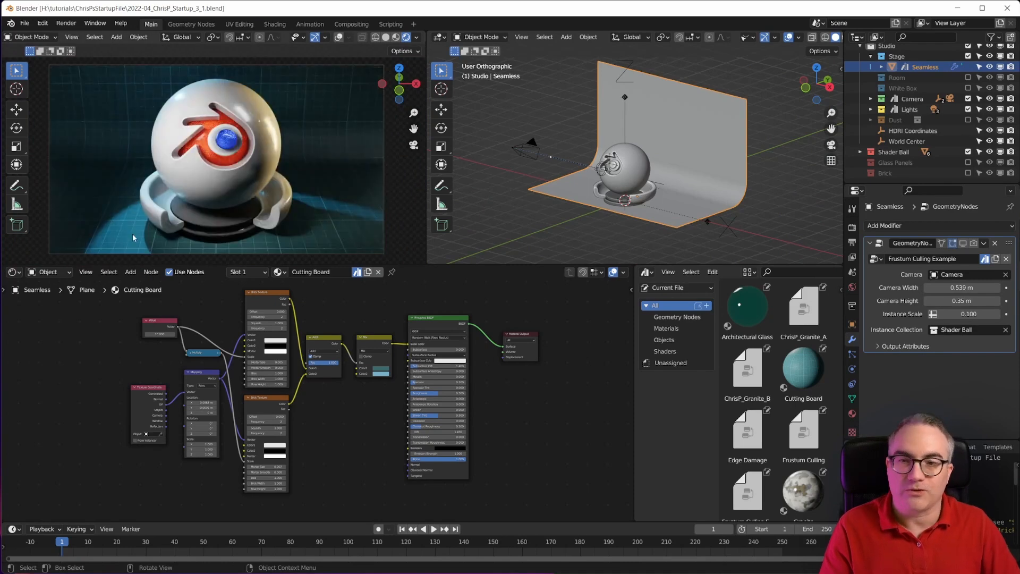
{"action": "mouse_move", "coordinate": [359, 225]}
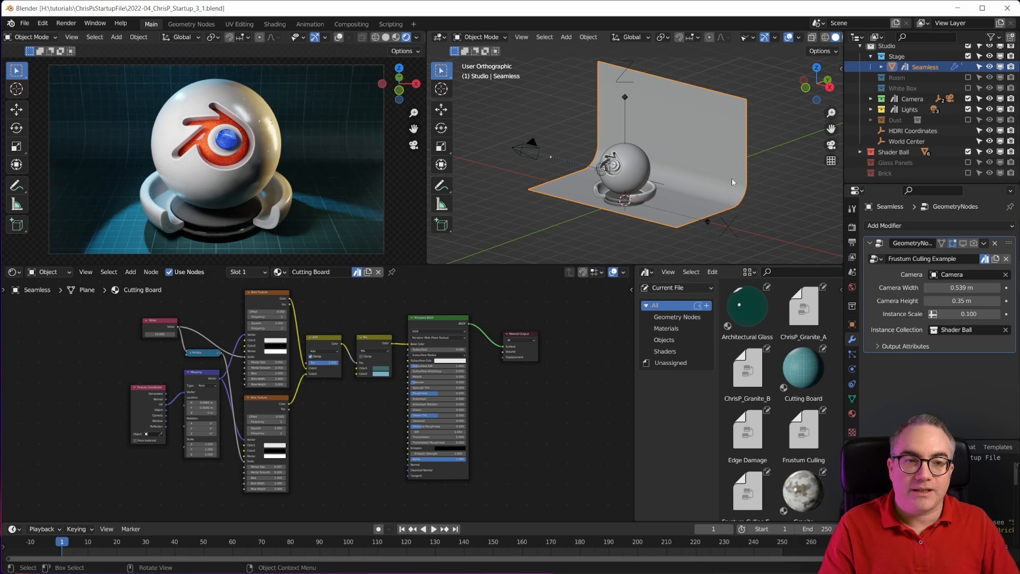
Scroll through the Asset Browser's materials and node groups toward the changelog.
{"action": "scroll", "scroll_direction": "down", "scroll_amount": 3}
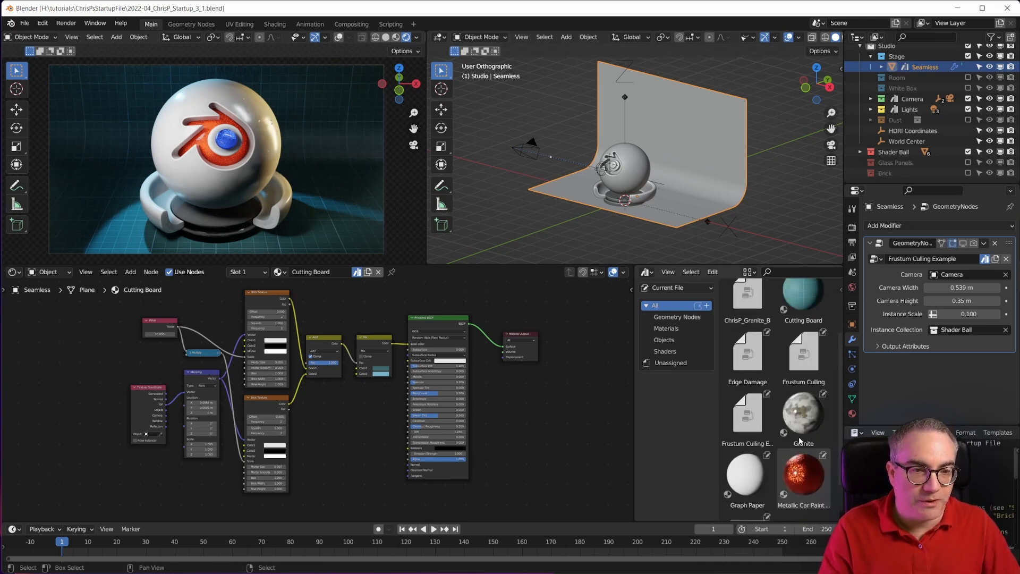
{"action": "scroll", "scroll_direction": "down", "scroll_amount": 3}
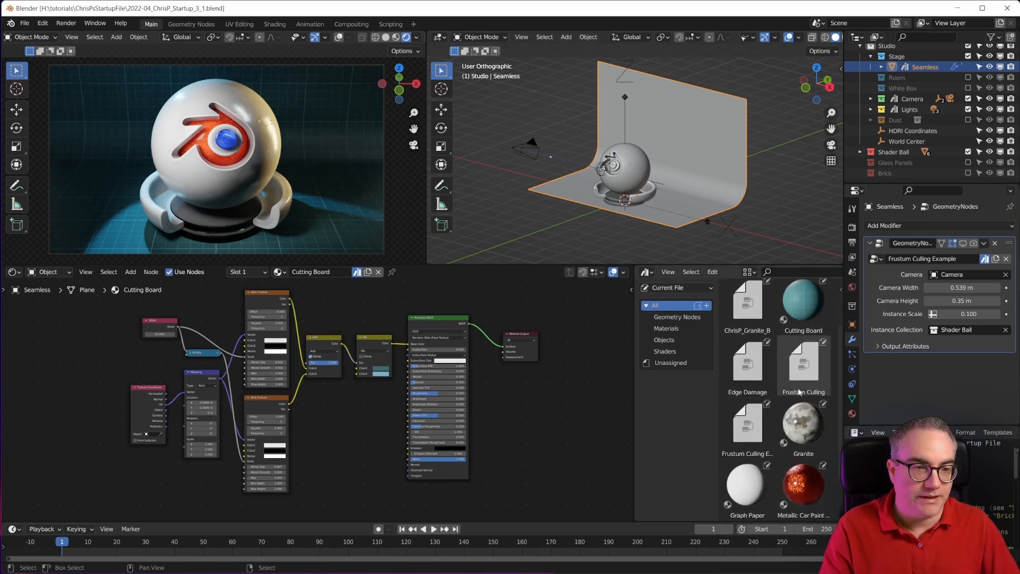
{"action": "scroll", "scroll_direction": "down", "scroll_amount": 3}
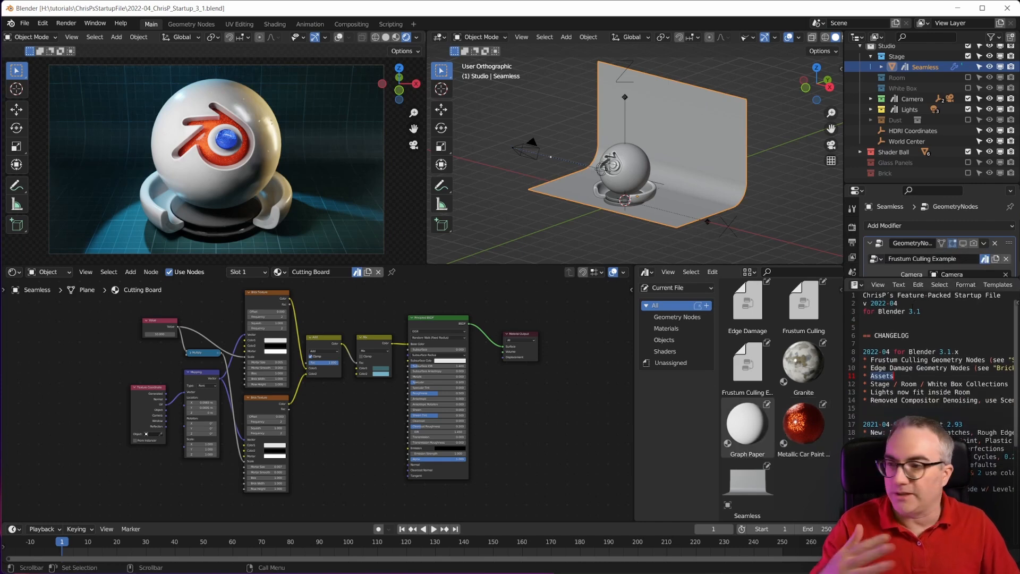
Switch to the Compositing workspace and inspect the lens-dirt, glitch and vignette node tree.
{"action": "left_click", "coordinate": [350, 25]}
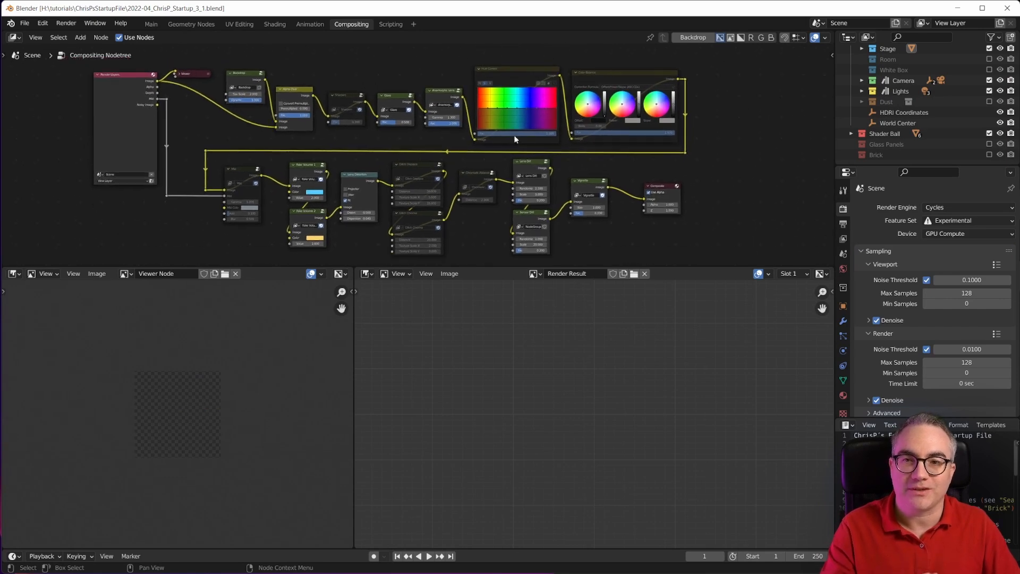
{"action": "mouse_move", "coordinate": [431, 127]}
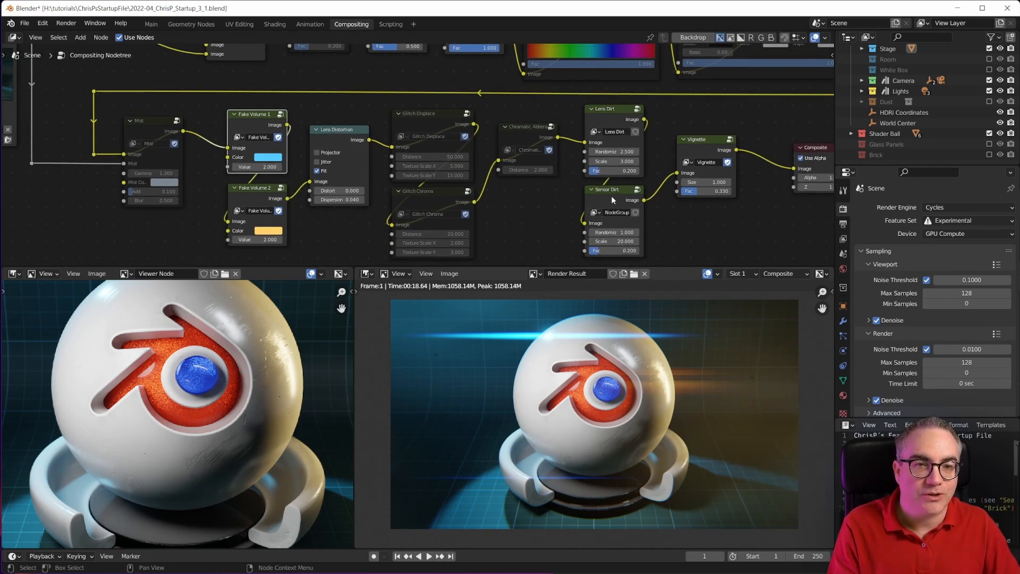
{"action": "mouse_move", "coordinate": [478, 137]}
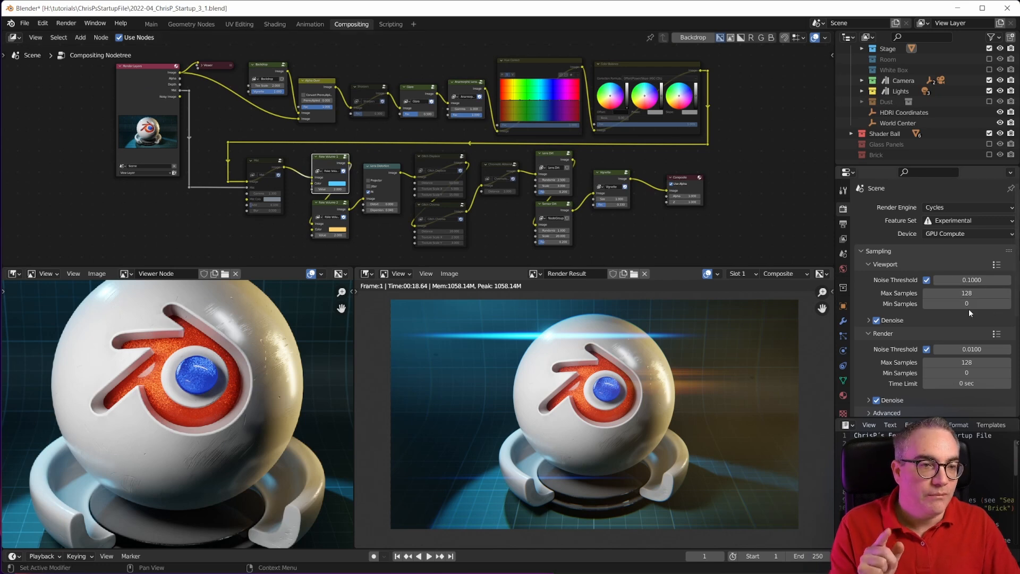
{"action": "scroll", "scroll_direction": "down", "scroll_amount": 3}
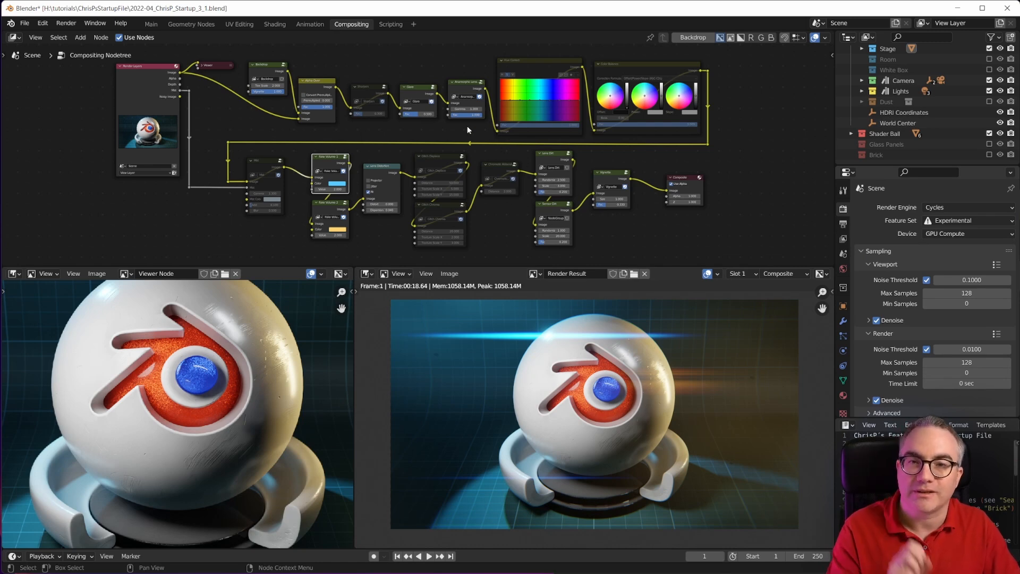
Switch to the Scripting workspace and show the Render text script that renders each frame.
{"action": "left_click", "coordinate": [390, 24]}
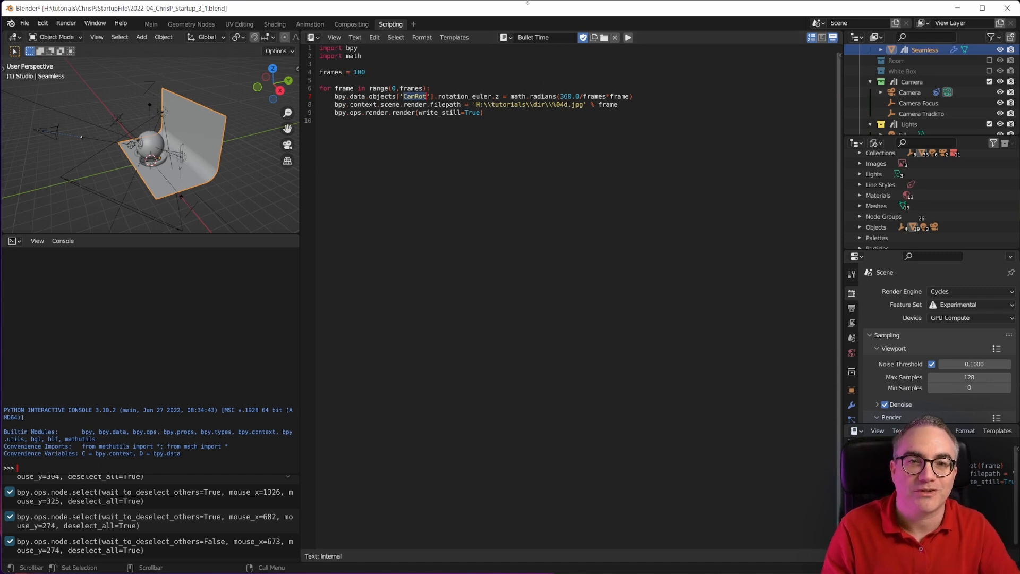
{"action": "left_click", "coordinate": [506, 37]}
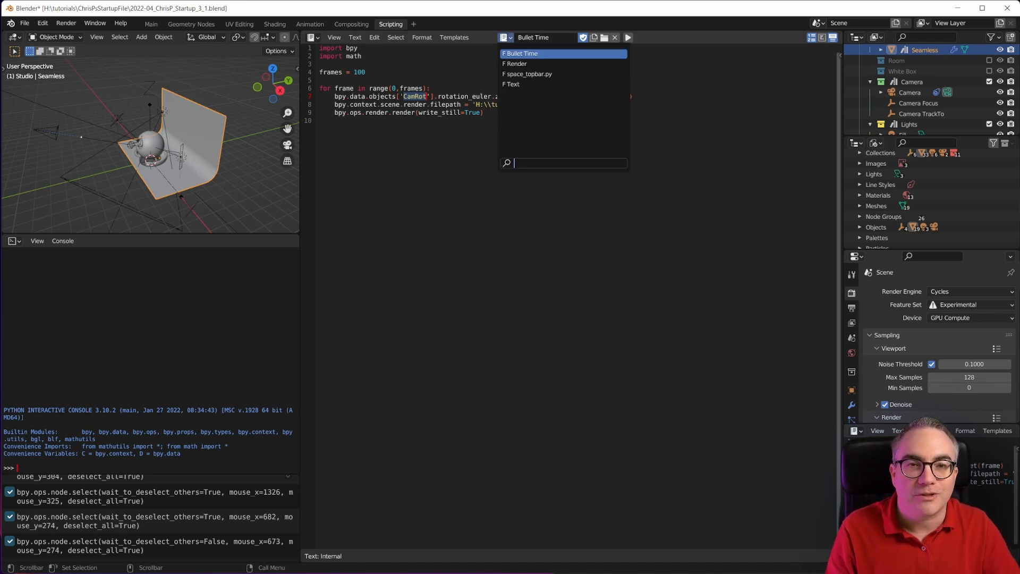
{"action": "left_click", "coordinate": [516, 63]}
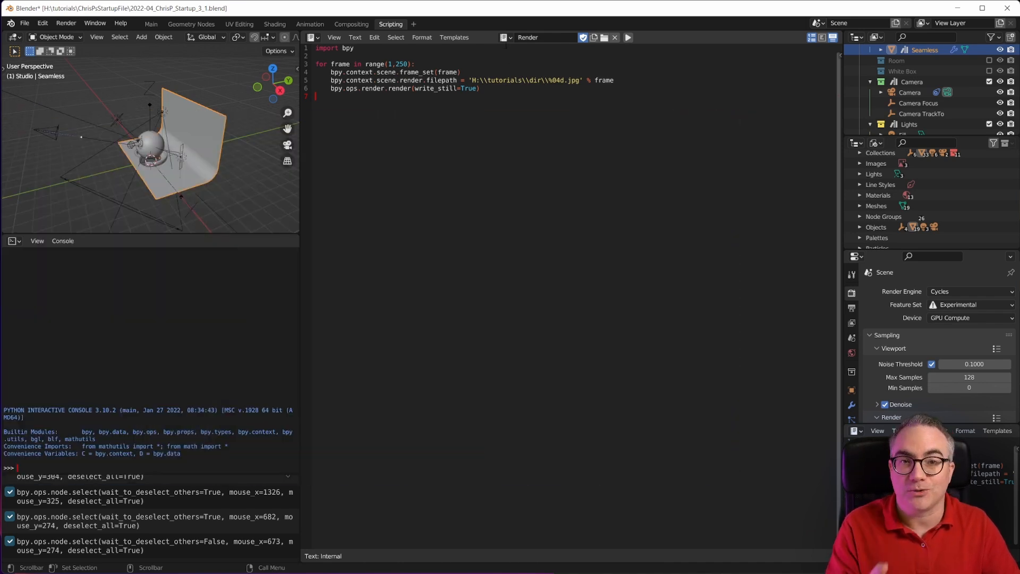
Return to the Main workspace with the shader ball material nodes and asset list.
{"action": "left_click", "coordinate": [506, 37]}
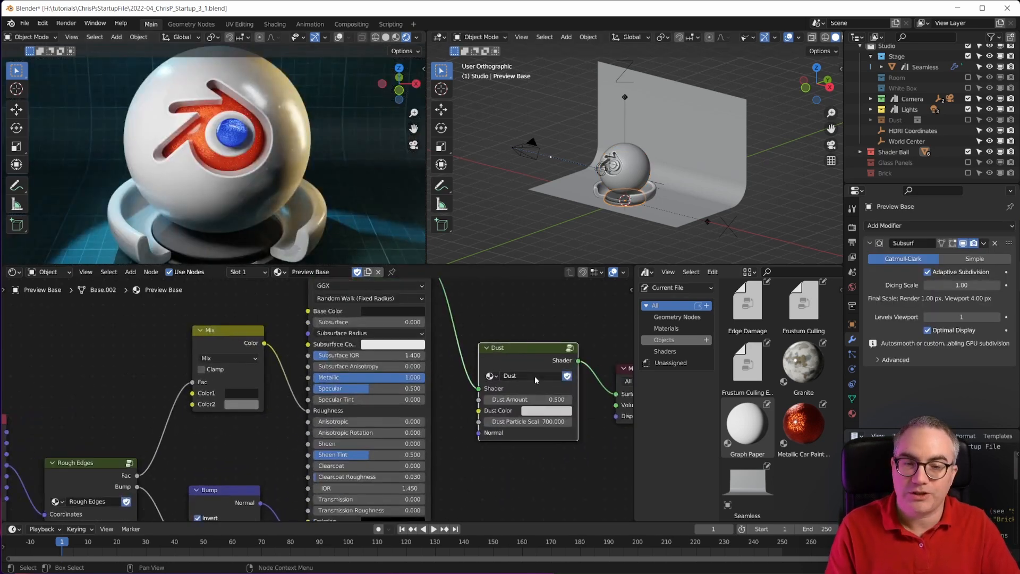
{"action": "mouse_move", "coordinate": [530, 375]}
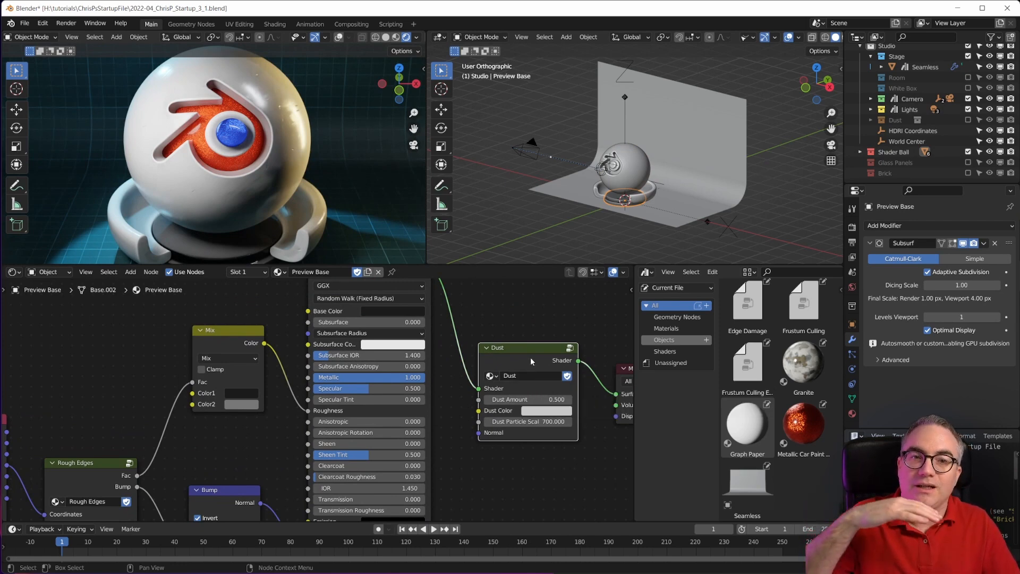
{"action": "mouse_move", "coordinate": [529, 288]}
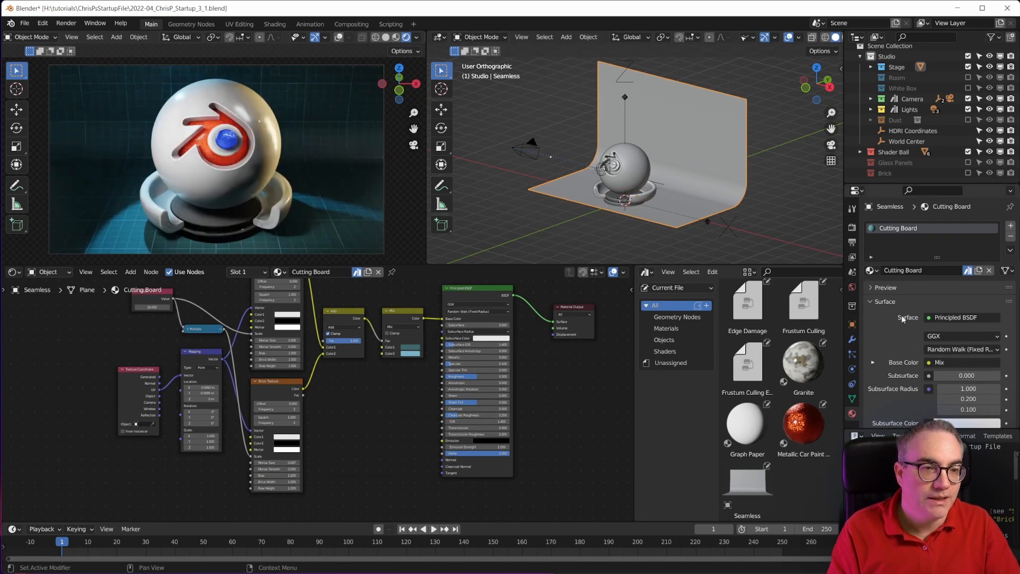
Enable the Room collection so the enclosed room replaces the seamless Stage backdrop.
{"action": "left_click", "coordinate": [902, 270]}
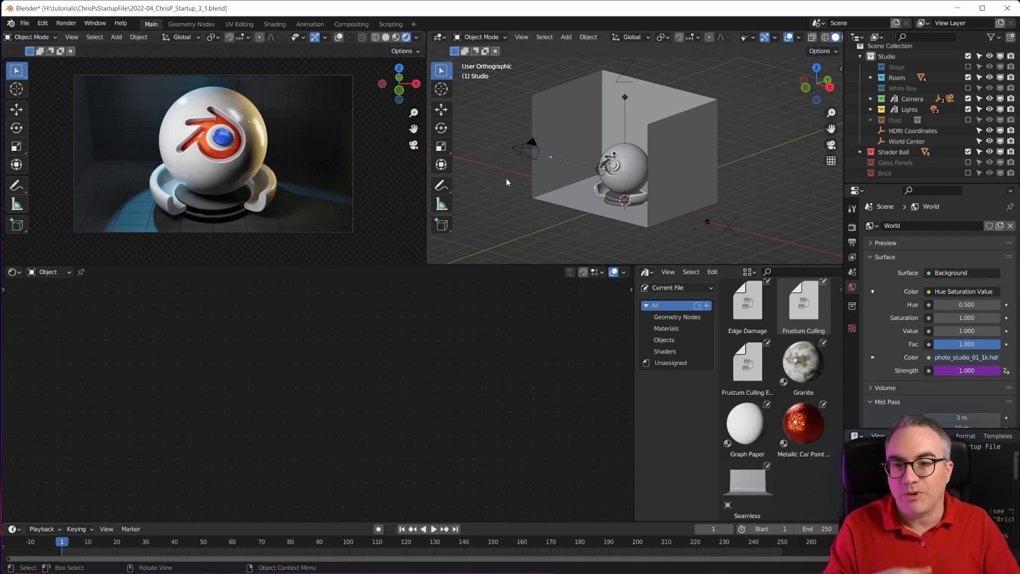
Show the viewport's Object Types Visibility options over the room scene.
{"action": "left_click", "coordinate": [753, 38]}
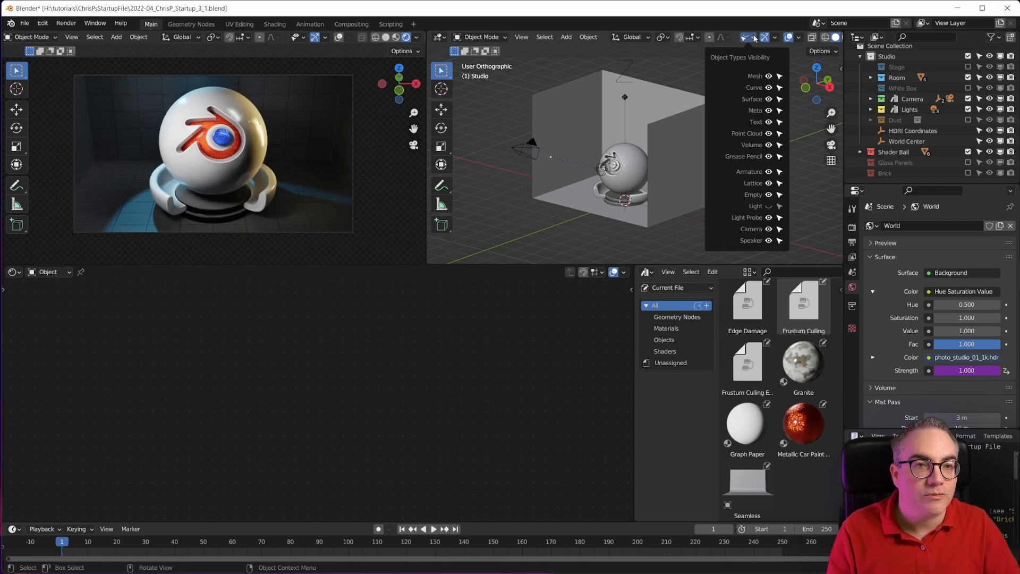
{"action": "mouse_move", "coordinate": [770, 208]}
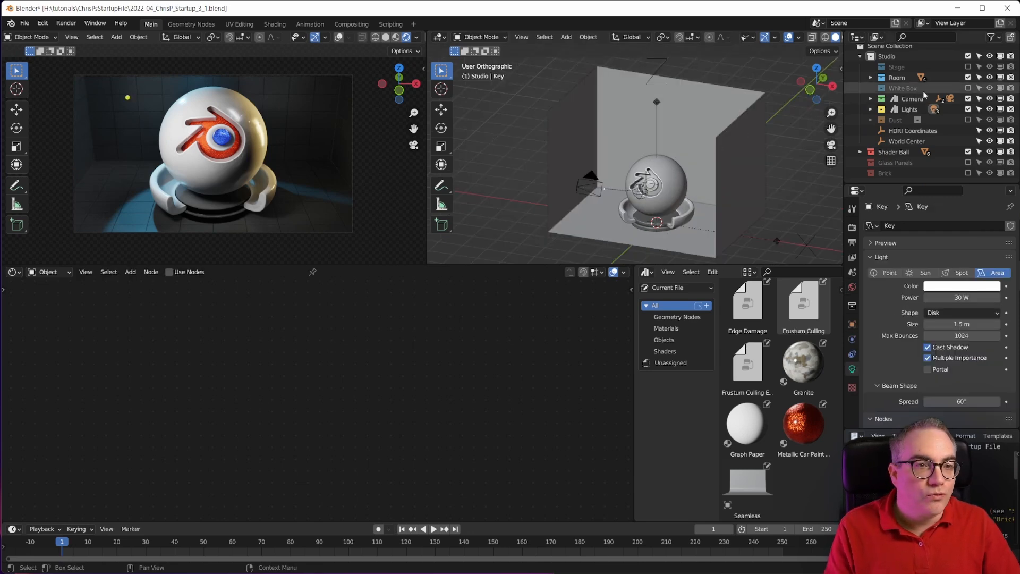
Enable the White Box collection so it replaces the Room around the shader ball.
{"action": "left_click", "coordinate": [870, 78]}
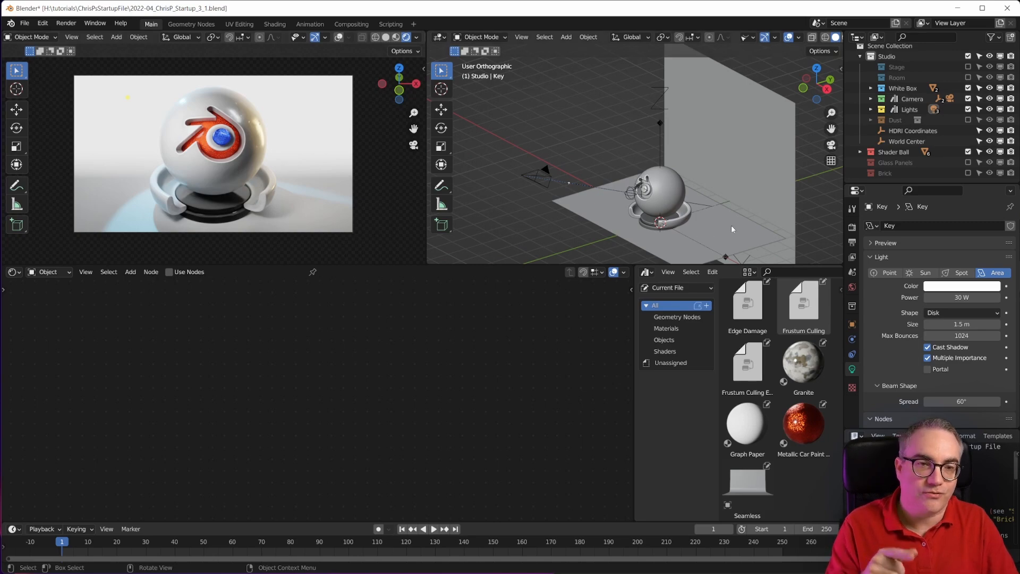
{"action": "mouse_move", "coordinate": [707, 243]}
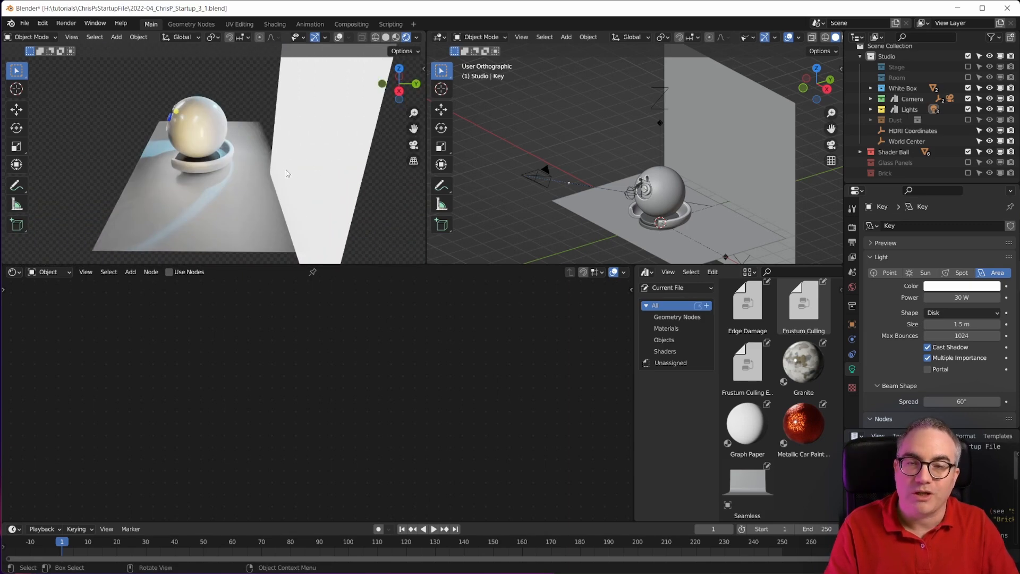
{"action": "mouse_move", "coordinate": [280, 170]}
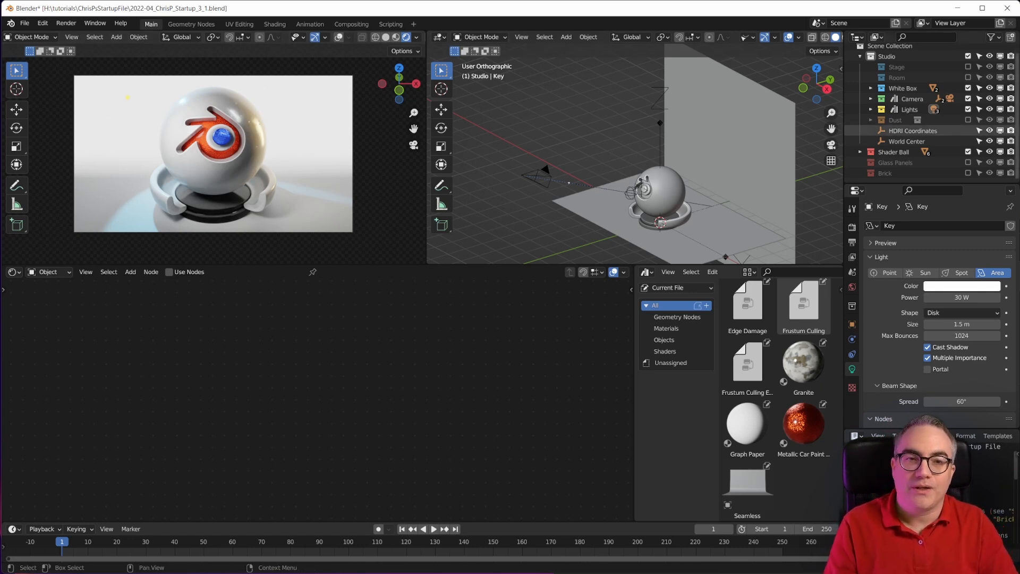
Show the Glass Panels collection in the White Box instead of the Shader Ball.
{"action": "left_click", "coordinate": [988, 66]}
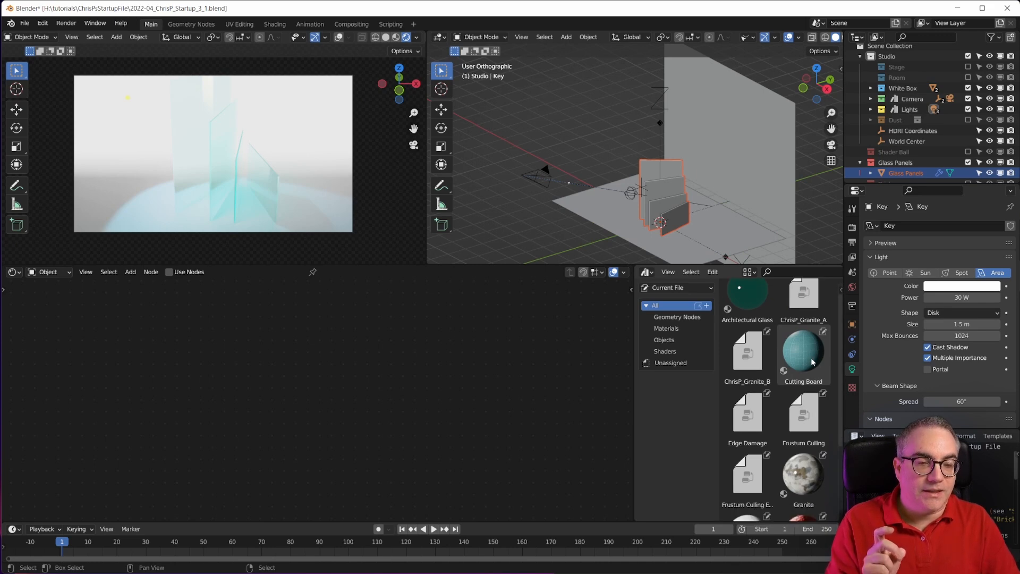
{"action": "scroll", "scroll_direction": "down", "scroll_amount": 3}
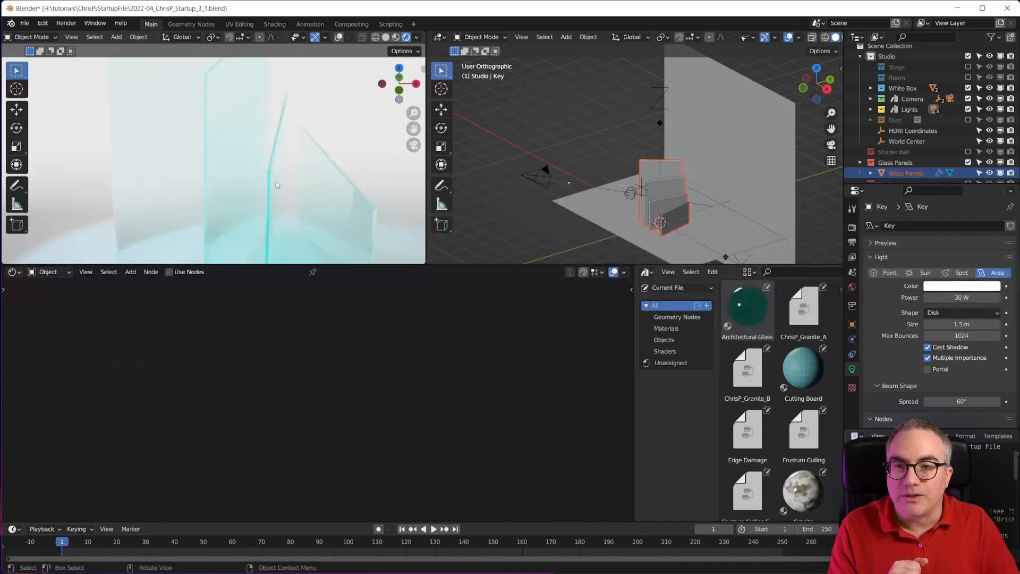
{"action": "mouse_move", "coordinate": [143, 146]}
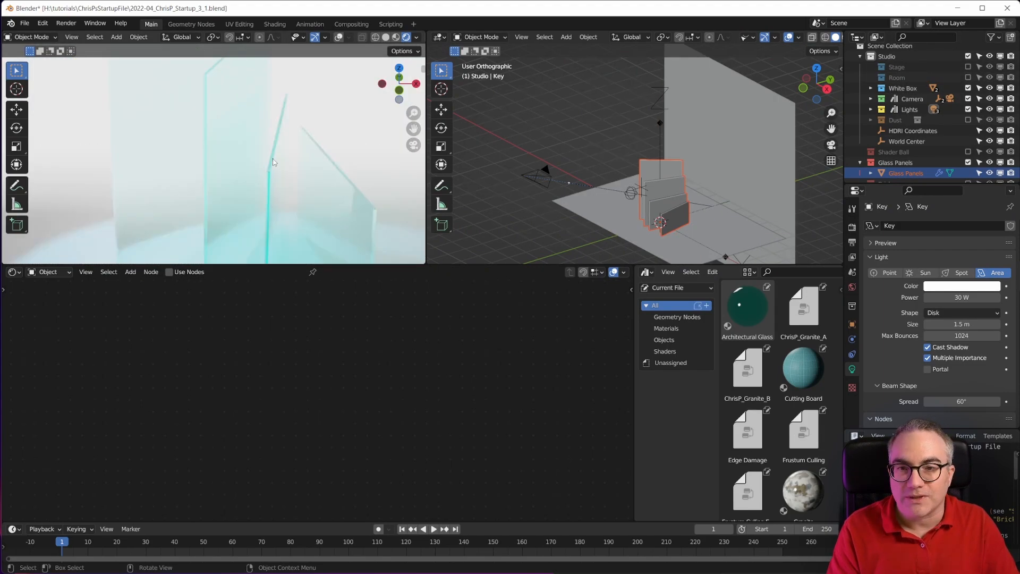
{"action": "mouse_move", "coordinate": [271, 149]}
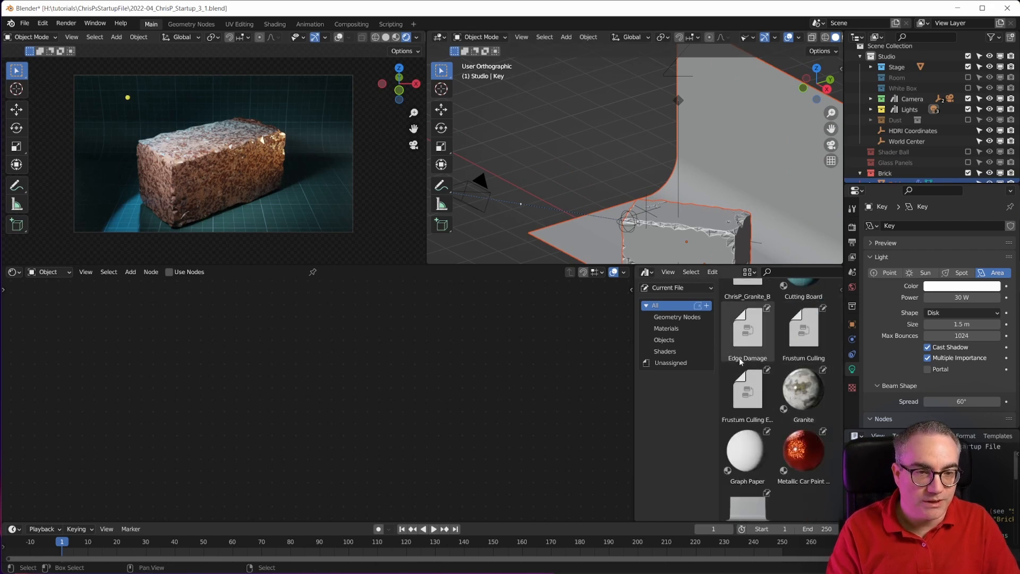
{"action": "mouse_move", "coordinate": [756, 338]}
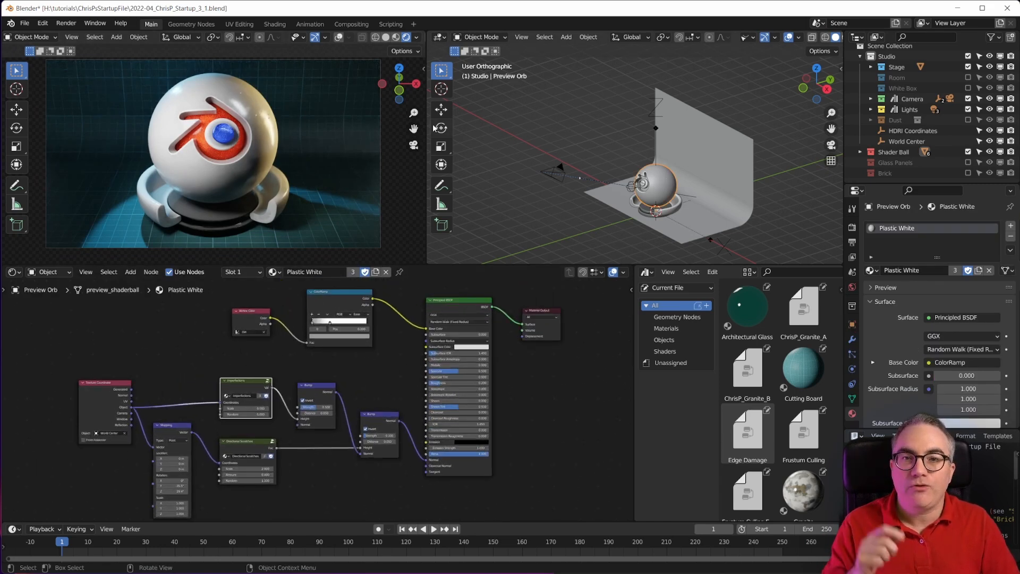
Save the current scene as Blender's default startup file and confirm.
{"action": "left_click", "coordinate": [24, 22]}
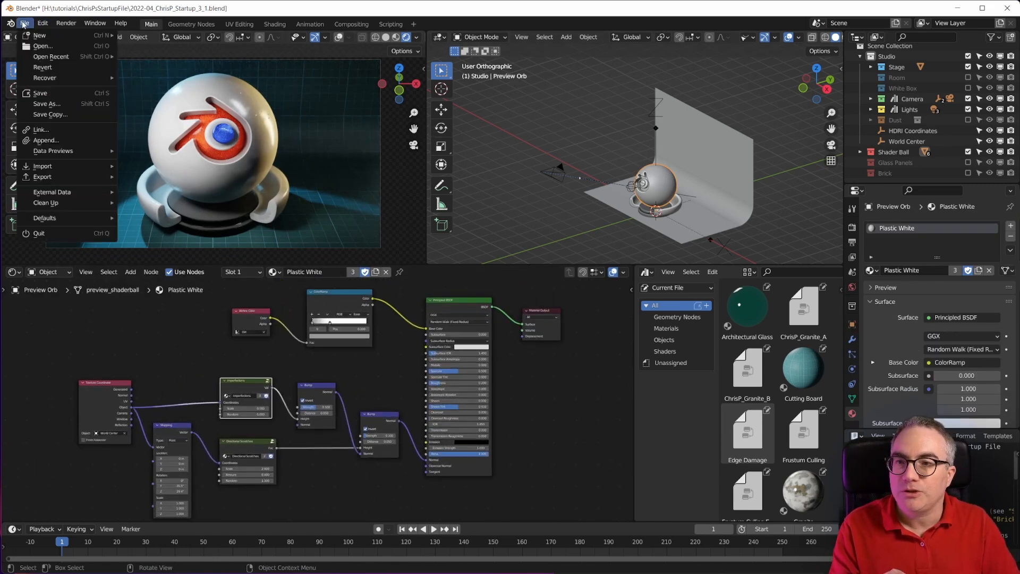
{"action": "mouse_move", "coordinate": [44, 217]}
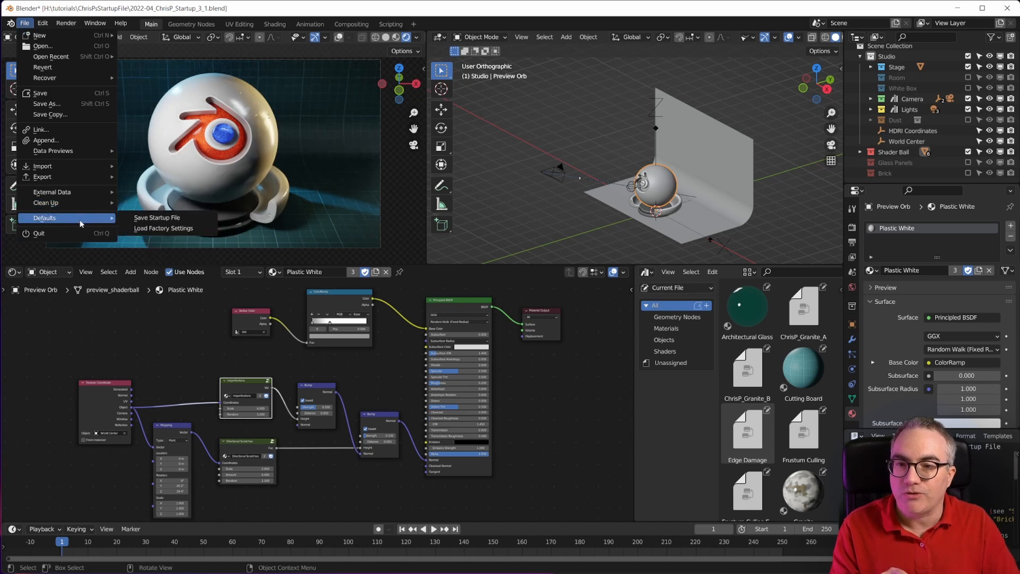
{"action": "left_click", "coordinate": [157, 217]}
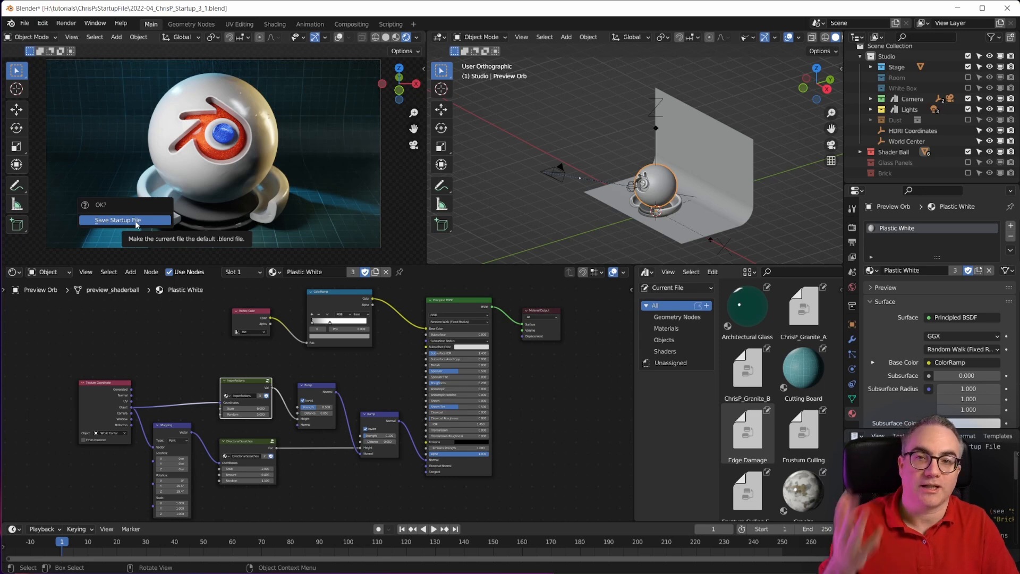
{"action": "left_click", "coordinate": [117, 220]}
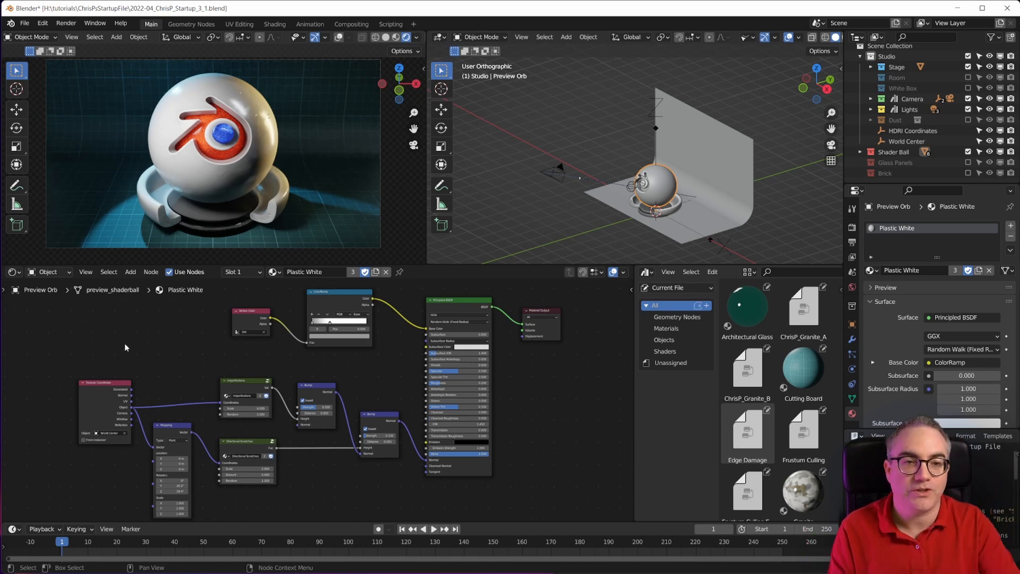
Reach Preferences via the Edit menu to review the ChrisP asset library path.
{"action": "scroll", "scroll_direction": "down", "scroll_amount": 3}
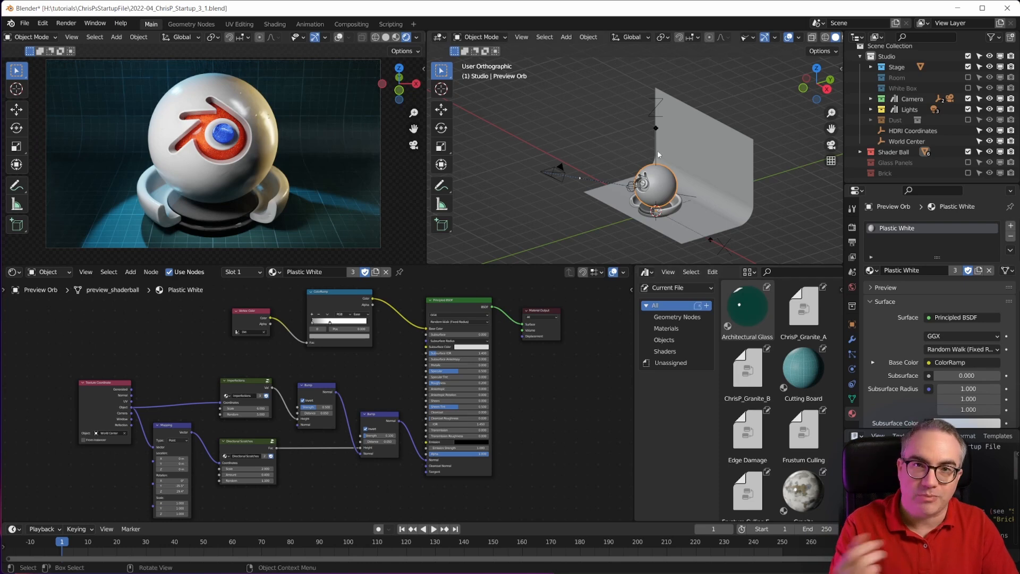
{"action": "left_click", "coordinate": [24, 22]}
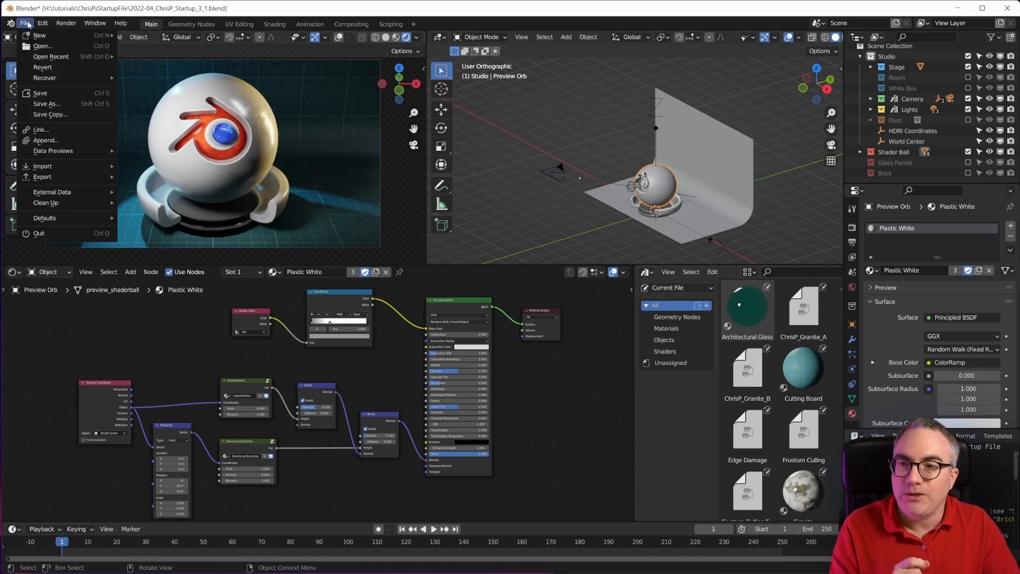
{"action": "left_click", "coordinate": [41, 22]}
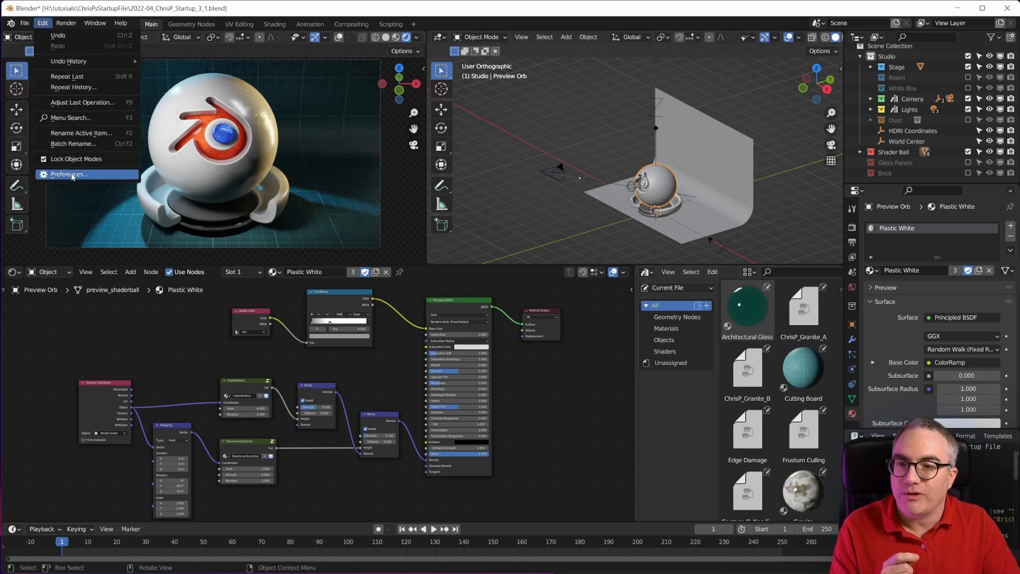
{"action": "left_click", "coordinate": [68, 173]}
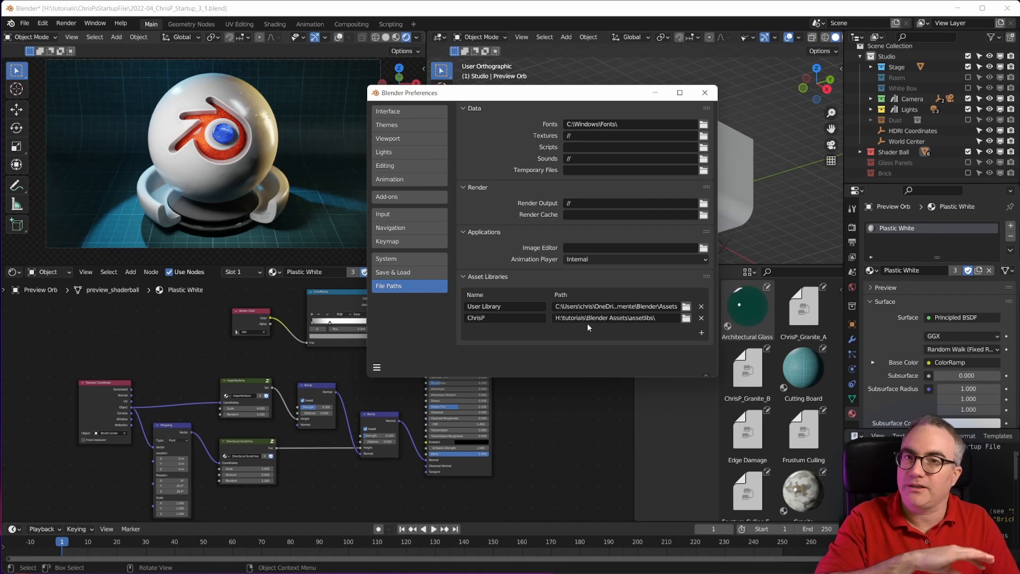
{"action": "mouse_move", "coordinate": [595, 322]}
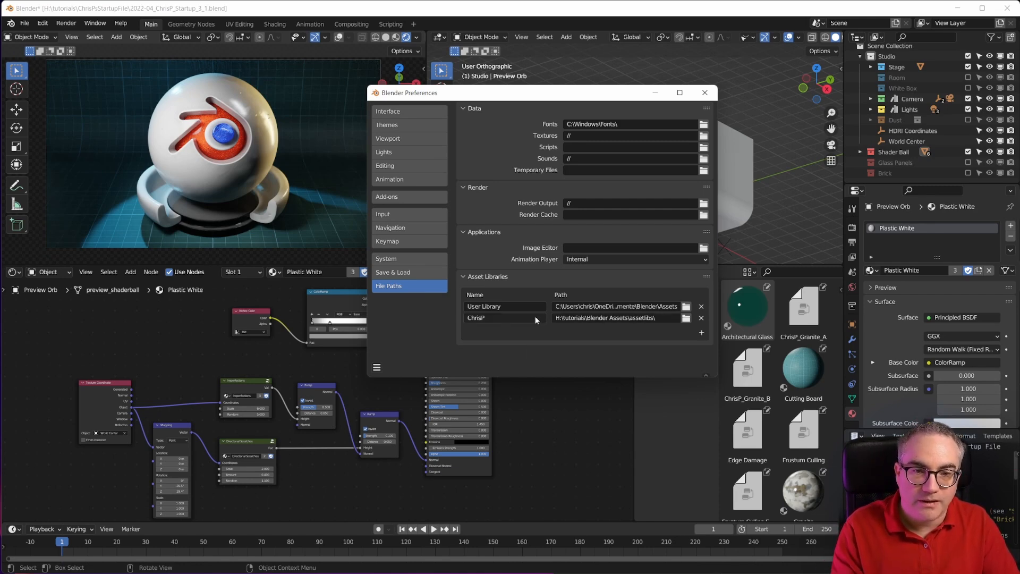
{"action": "mouse_move", "coordinate": [487, 318]}
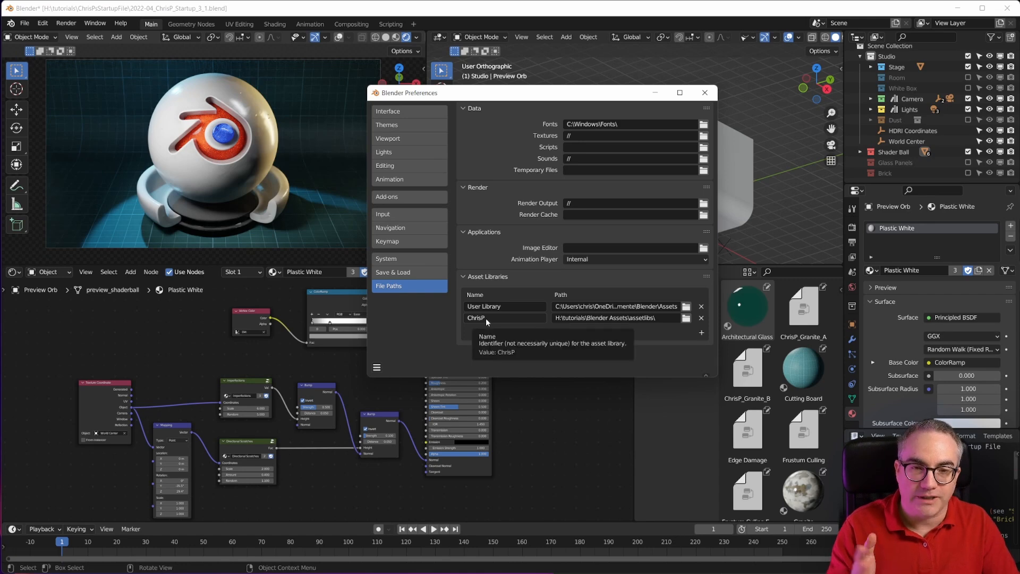
{"action": "mouse_move", "coordinate": [527, 98]}
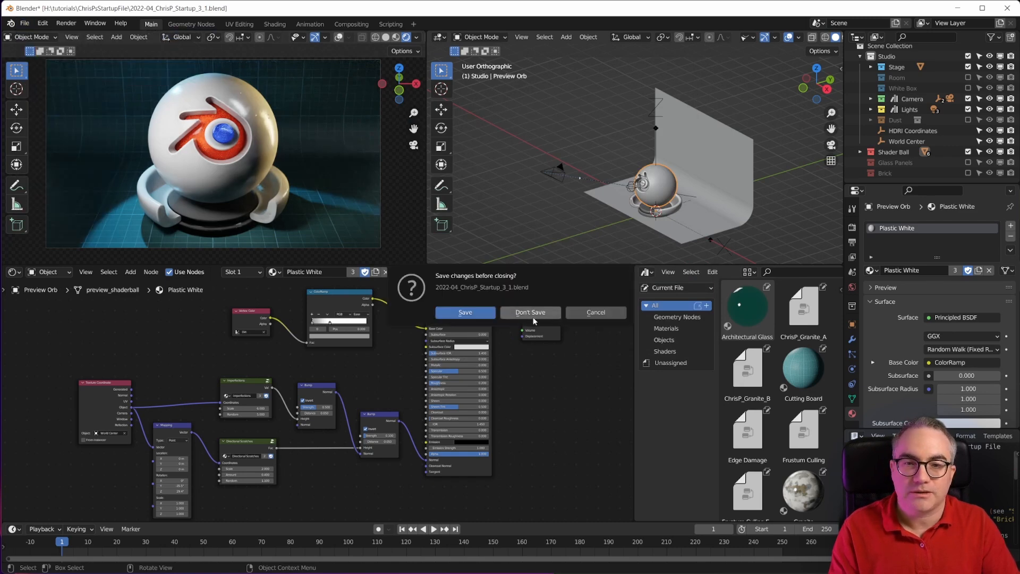
Discard changes, switch the Asset Browser to ChrisP and drop the Seamless stage into the viewport.
{"action": "left_click", "coordinate": [530, 313]}
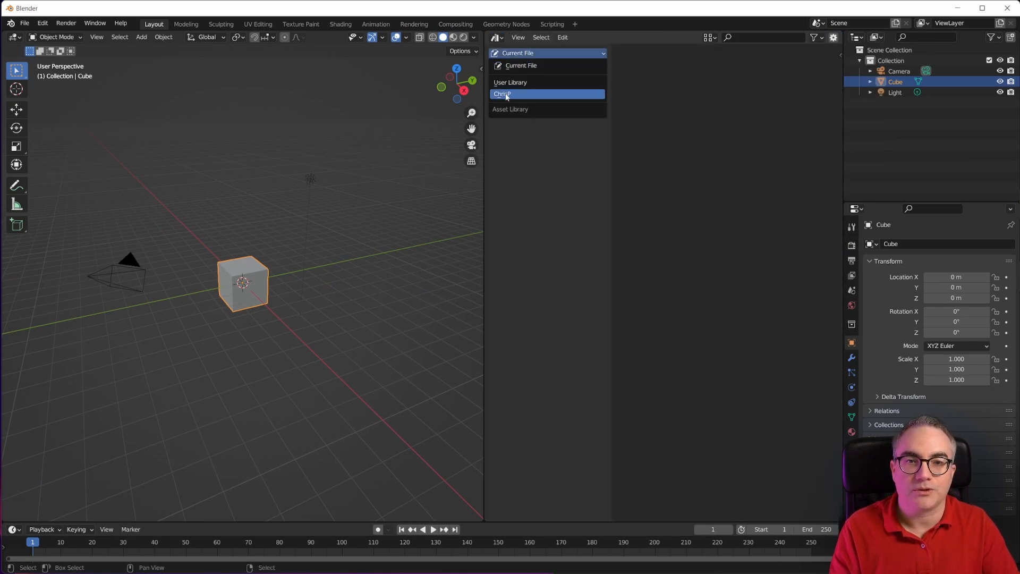
{"action": "left_click", "coordinate": [502, 93]}
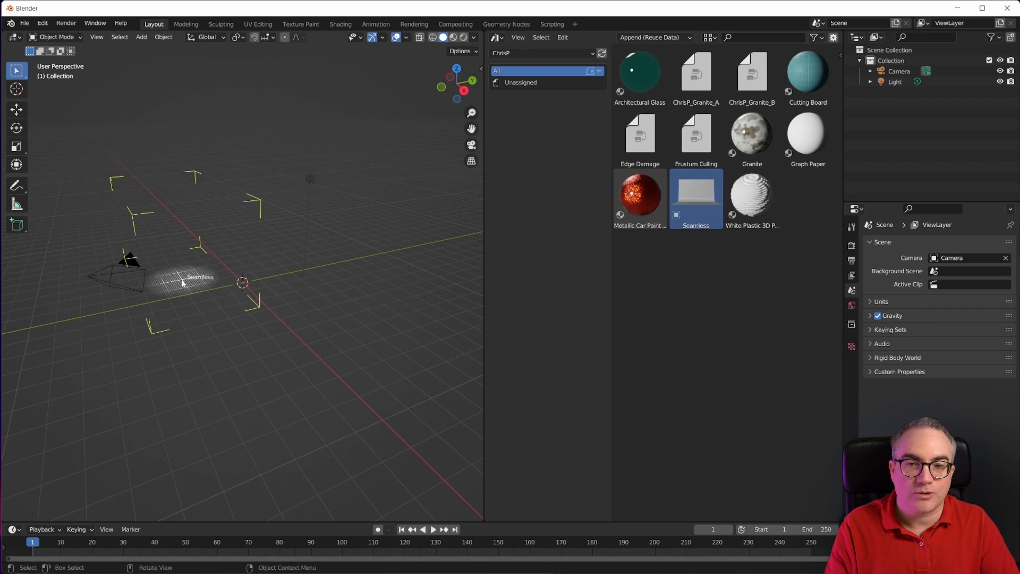
{"action": "left_click", "coordinate": [695, 199]}
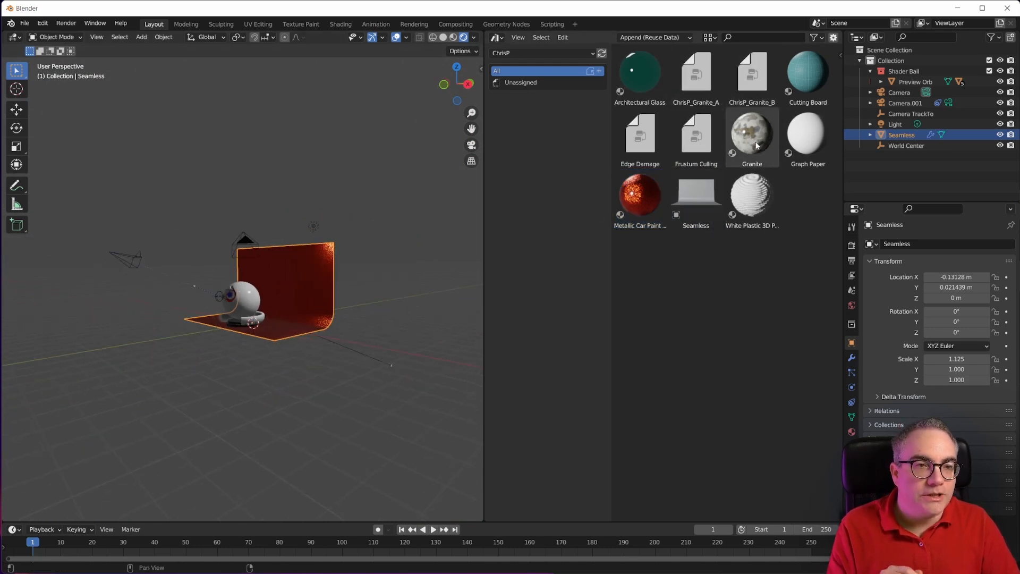
Apply the Granite material asset to the Seamless stage's shader ball.
{"action": "left_click", "coordinate": [751, 135]}
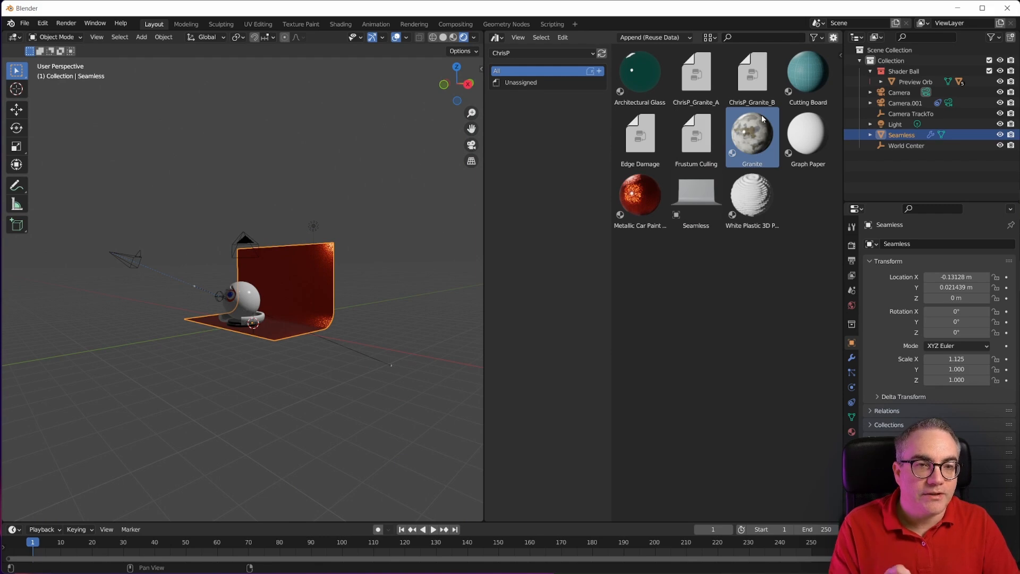
{"action": "mouse_move", "coordinate": [757, 140]}
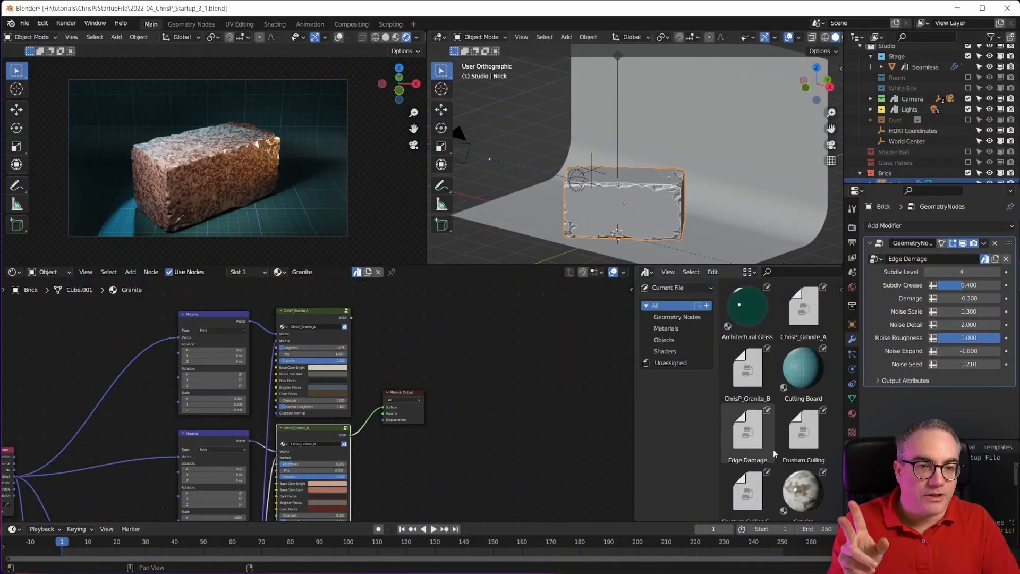
Filter assets to Geometry Nodes and pick the Edge Damage node group.
{"action": "left_click", "coordinate": [677, 317]}
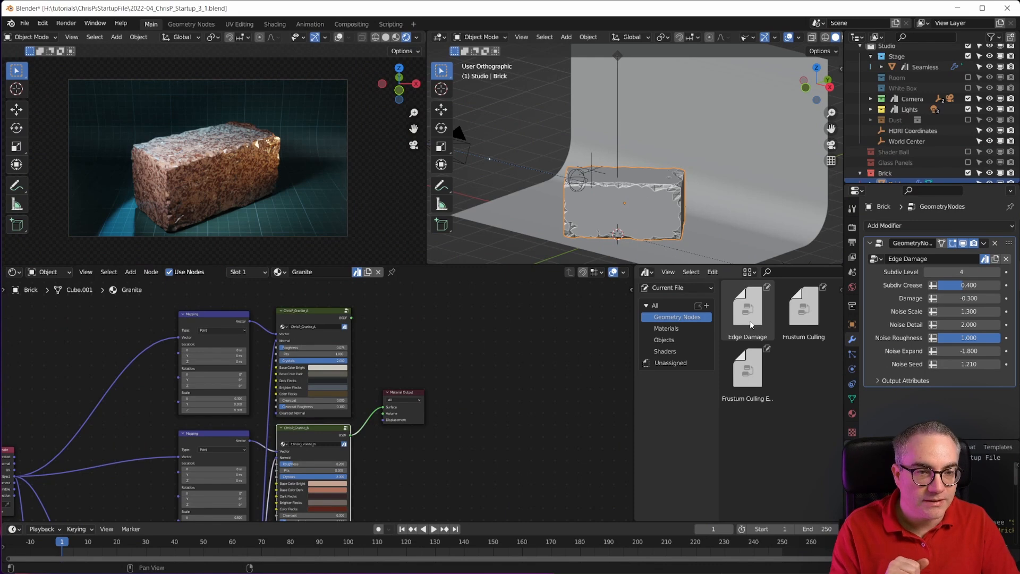
{"action": "left_click", "coordinate": [747, 310]}
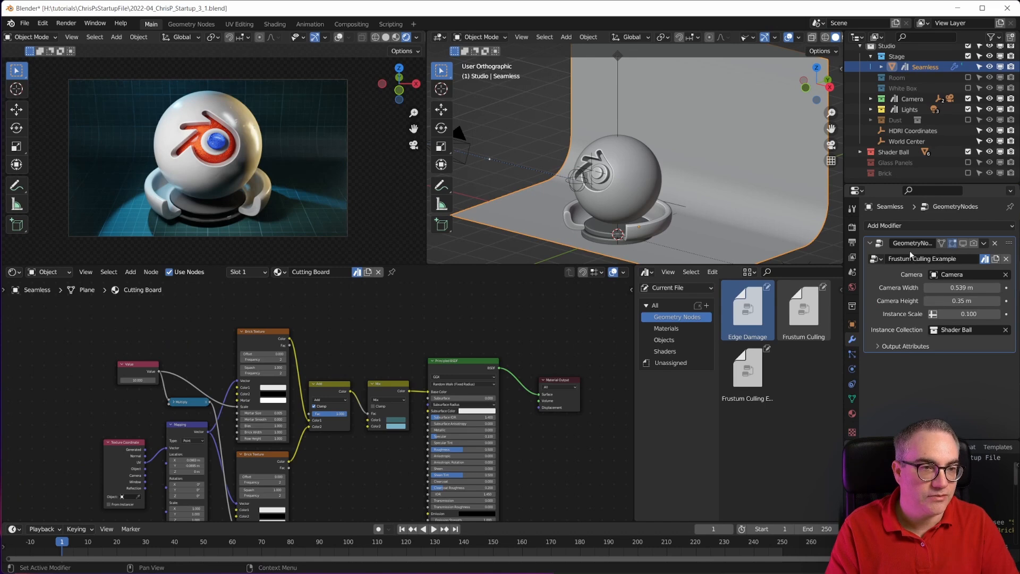
{"action": "mouse_move", "coordinate": [946, 265]}
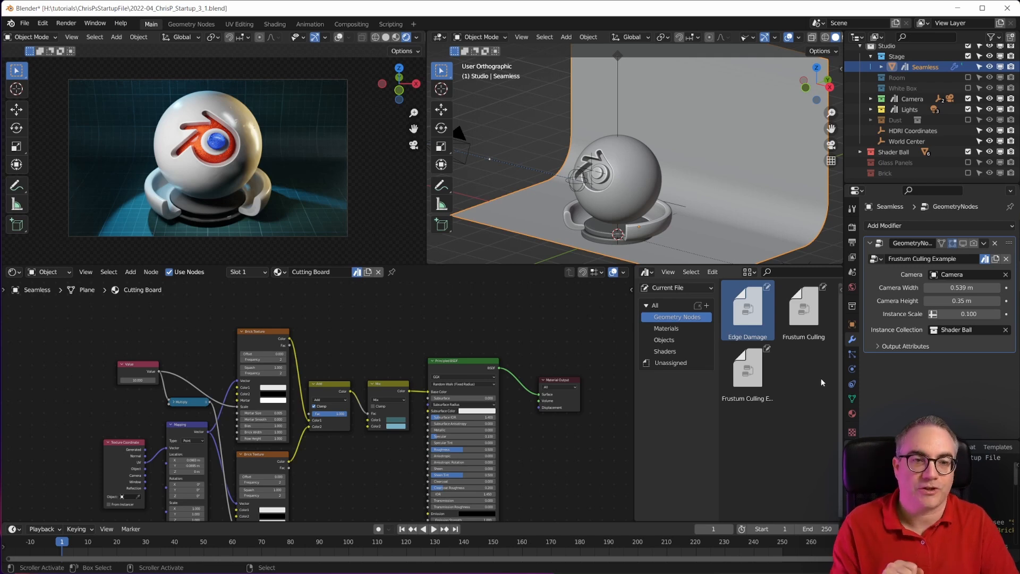
{"action": "mouse_move", "coordinate": [817, 374]}
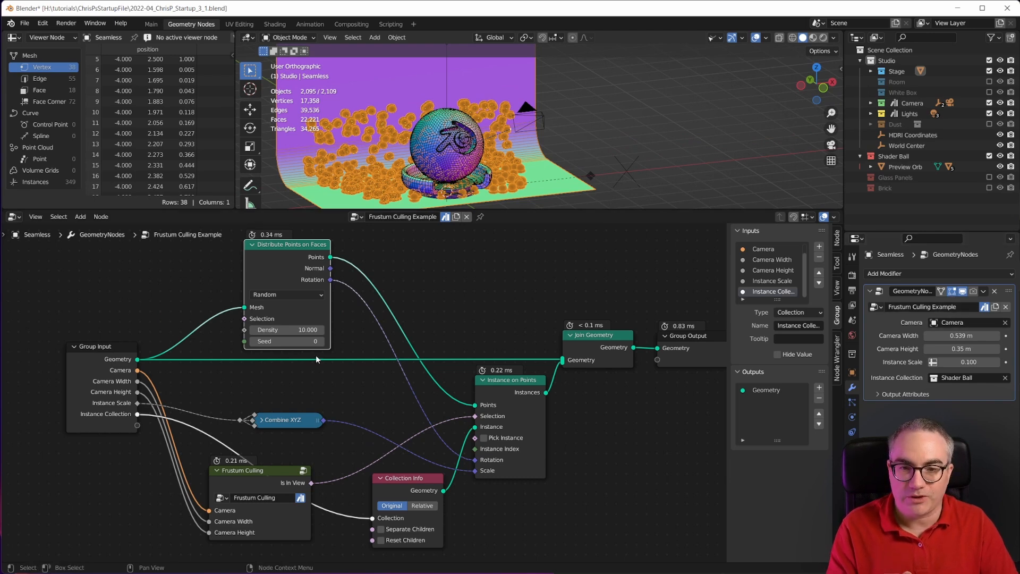
{"action": "mouse_move", "coordinate": [285, 356]}
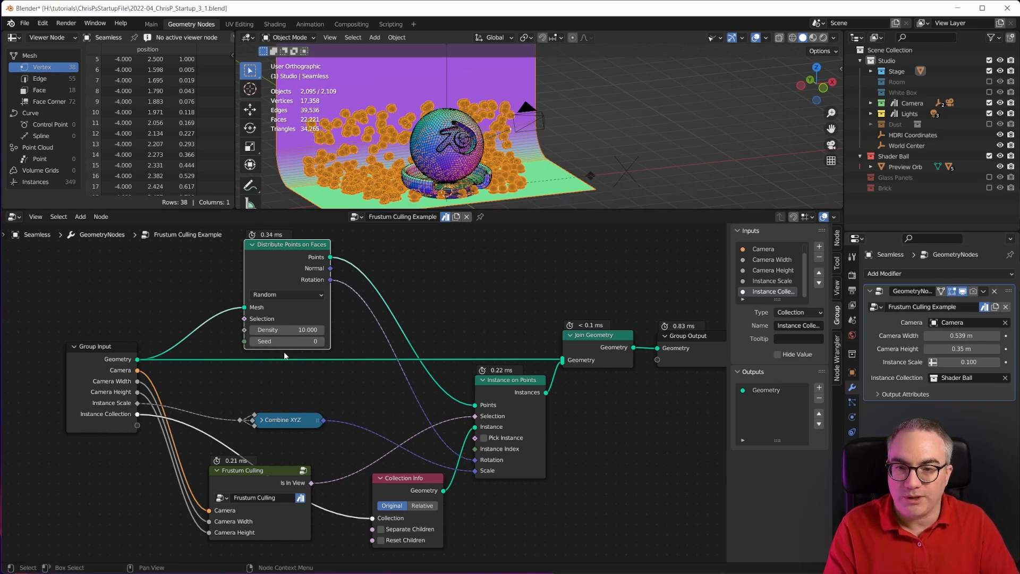
{"action": "mouse_move", "coordinate": [512, 386]}
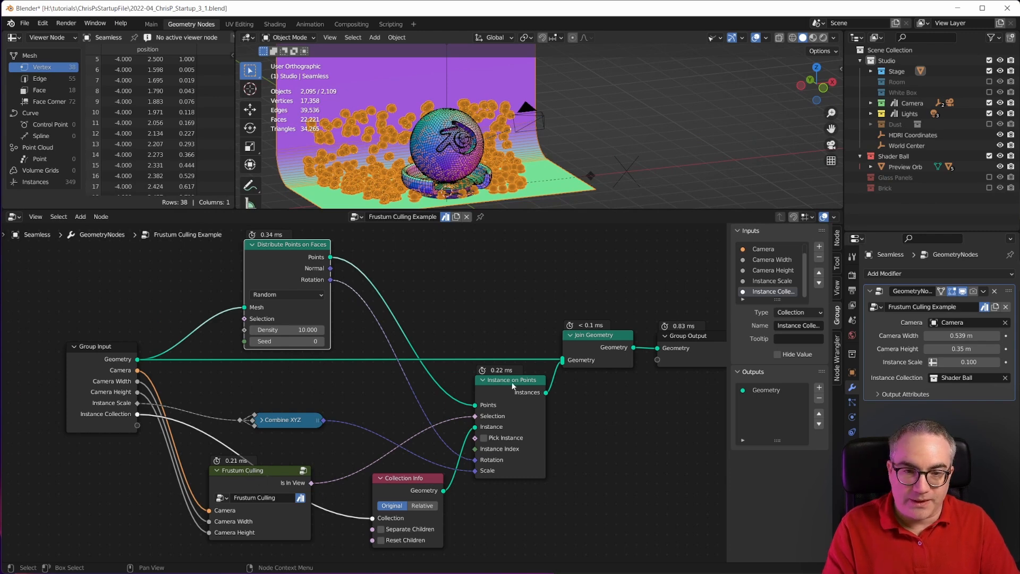
Adjust the view of the Frustum Culling Example node tree in the Geometry Nodes workspace.
{"action": "left_click_drag", "start_coordinate": [407, 477], "coordinate": [407, 473]}
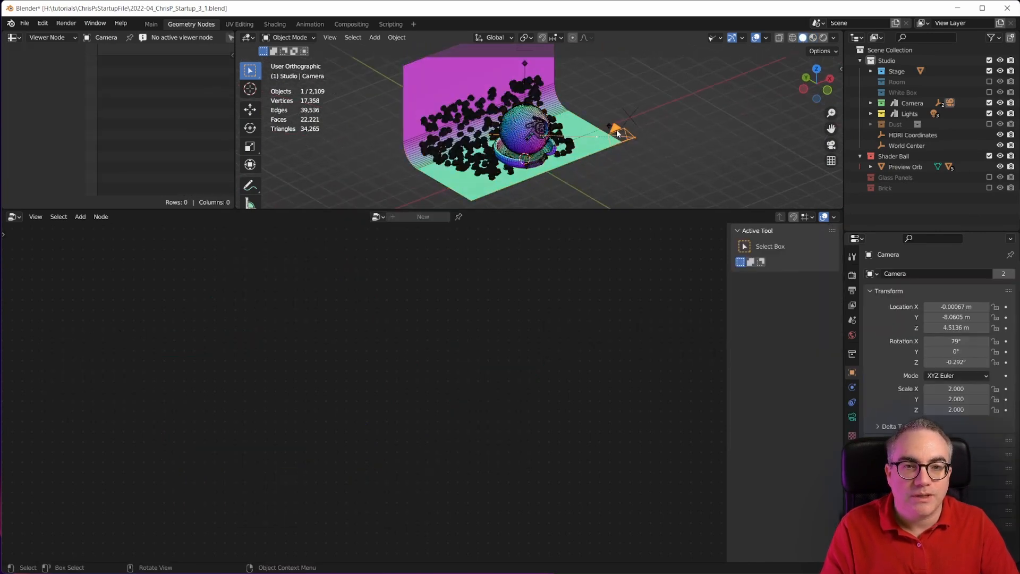
Orbit the main viewport, move the camera, and select the Seamless stage showing its culled scatter.
{"action": "left_click_drag", "start_coordinate": [618, 129], "coordinate": [663, 181]}
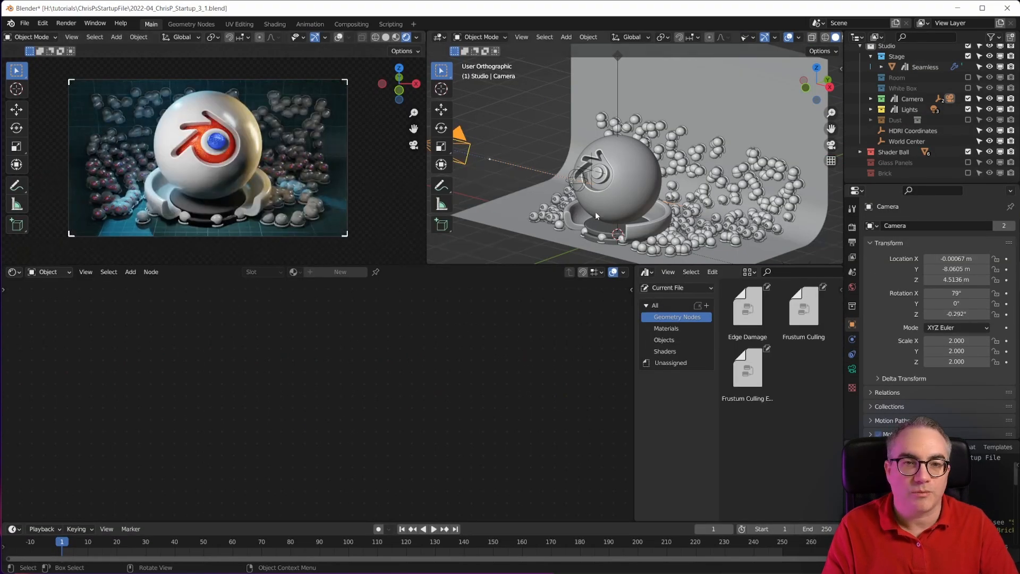
{"action": "key", "text": "g"}
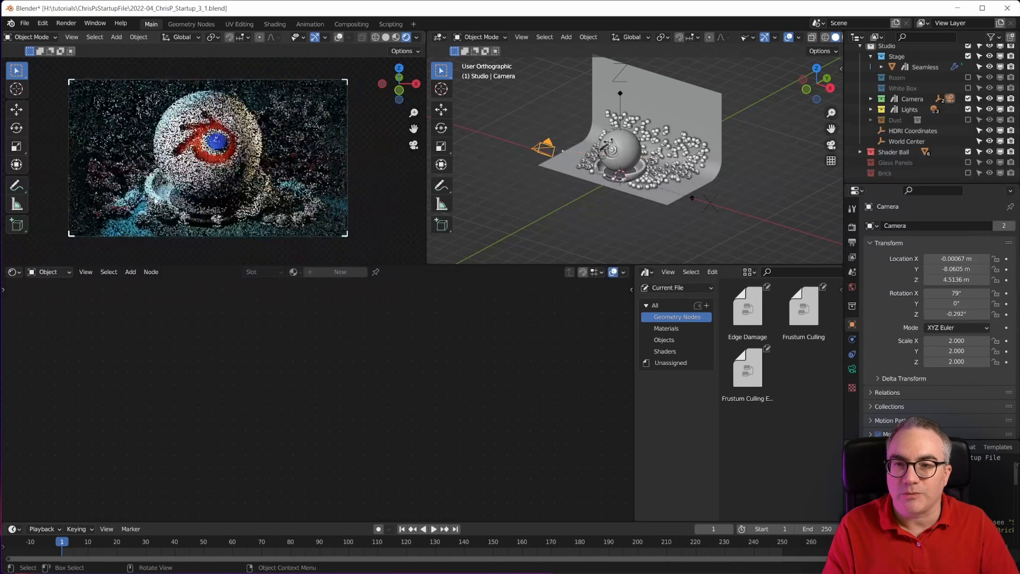
{"action": "left_click", "coordinate": [922, 66]}
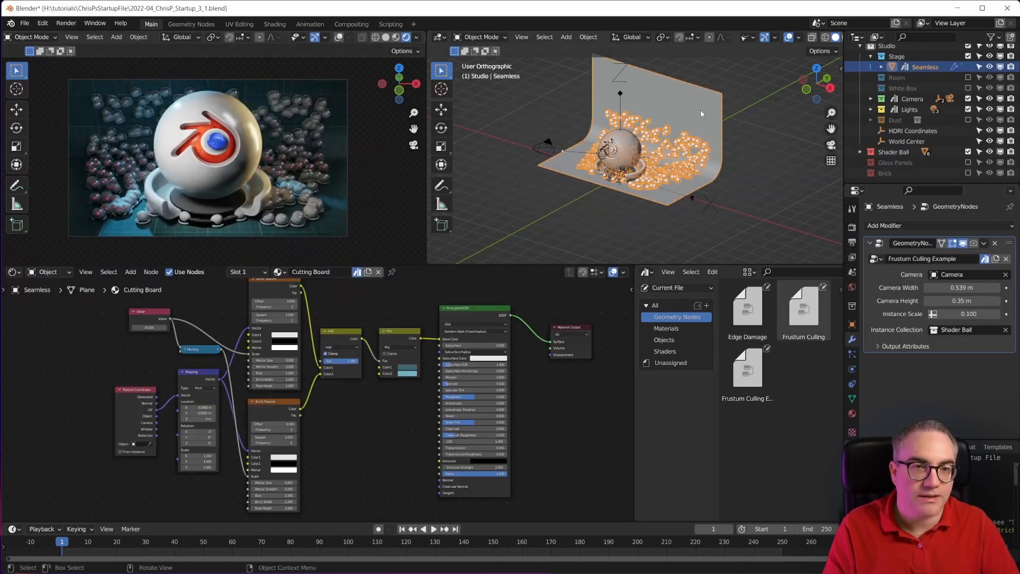